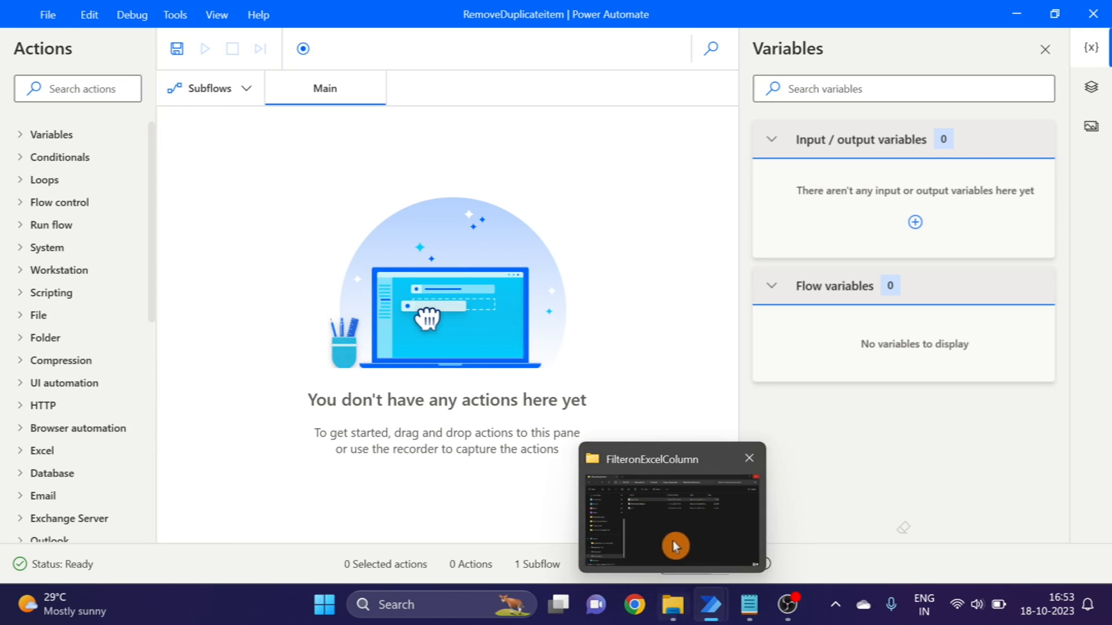
- Review the repeated Dulce, Mara and Philip names in rows 2-13 of InputData, then close the workbook
left_click(792, 604)
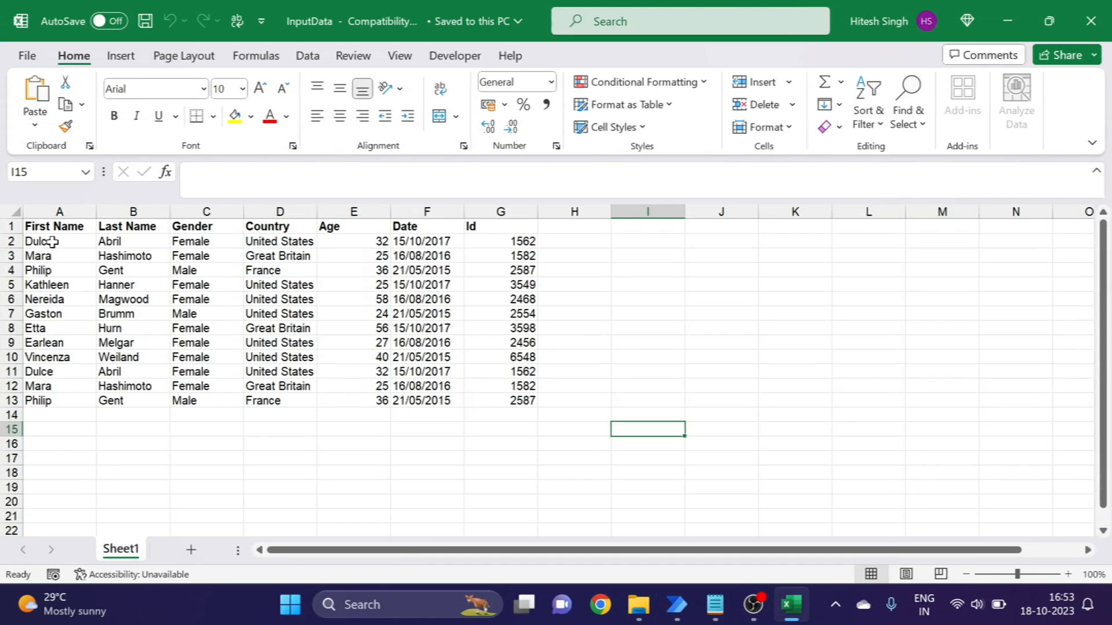
left_click(44, 241)
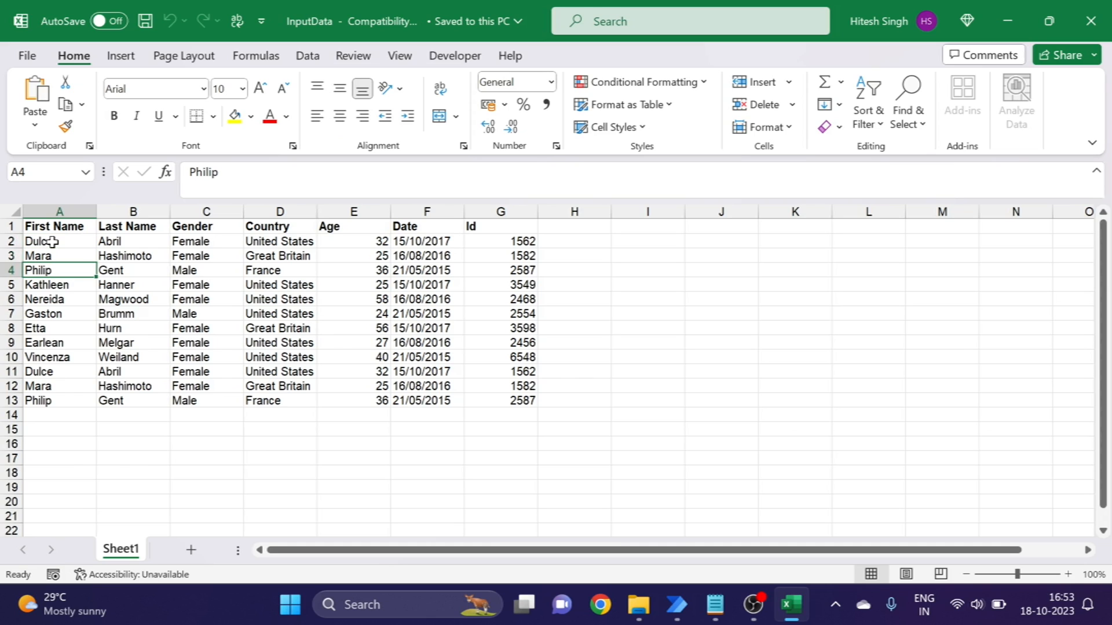
left_click(46, 256)
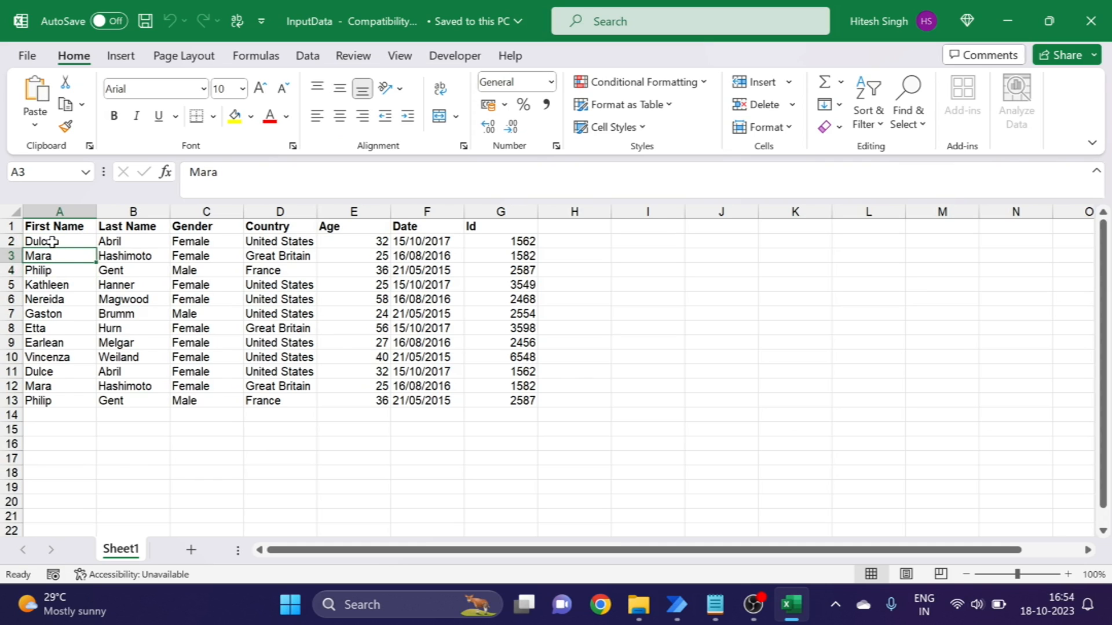
left_click_drag(59, 241, 59, 356)
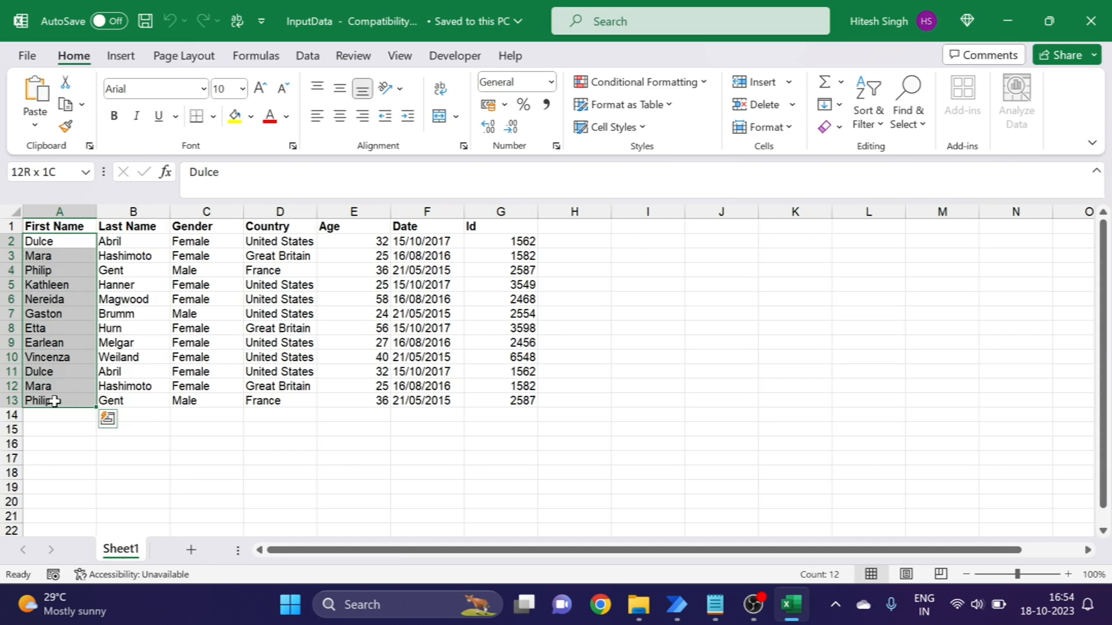
left_click(206, 486)
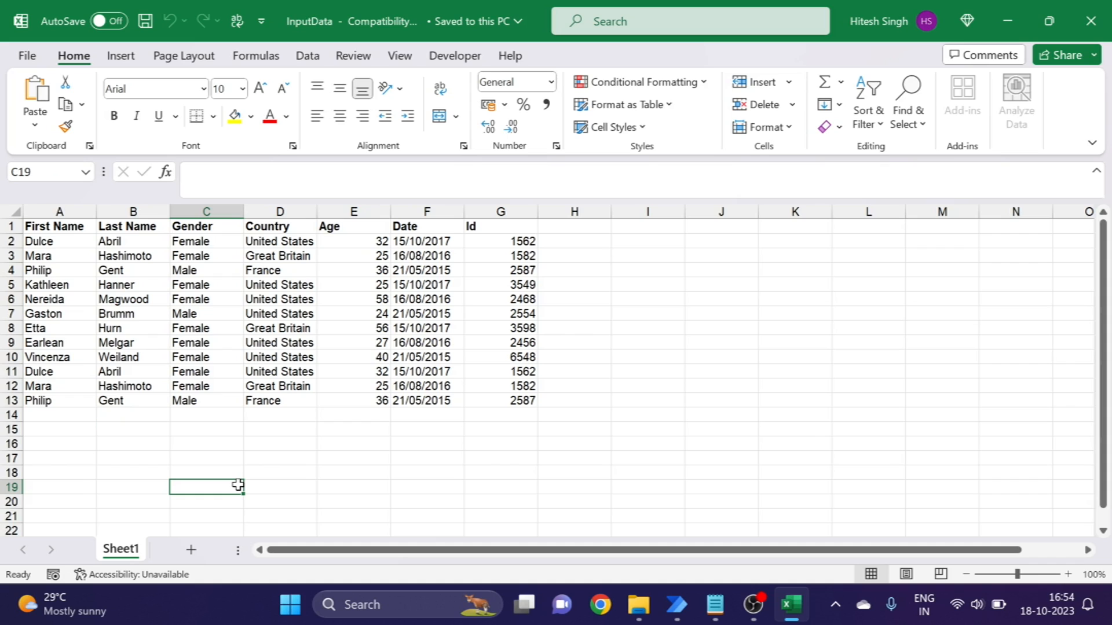
mouse_move(392, 467)
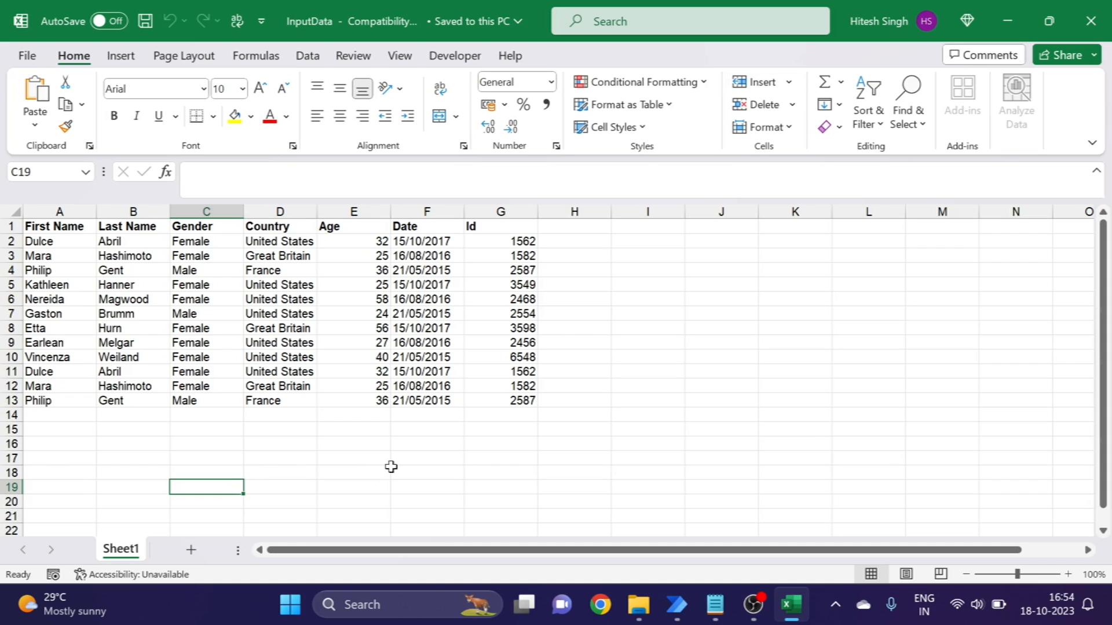
left_click(427, 473)
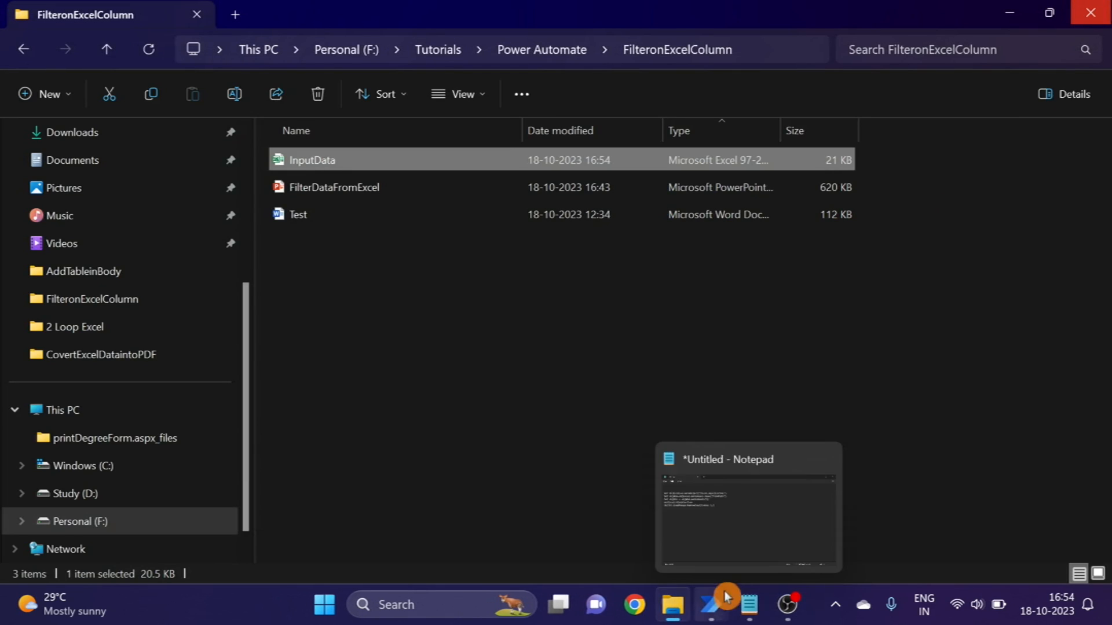
- Search the Actions pane for 'Vb' and add Scripting > Run VBScript to Main
left_click(711, 604)
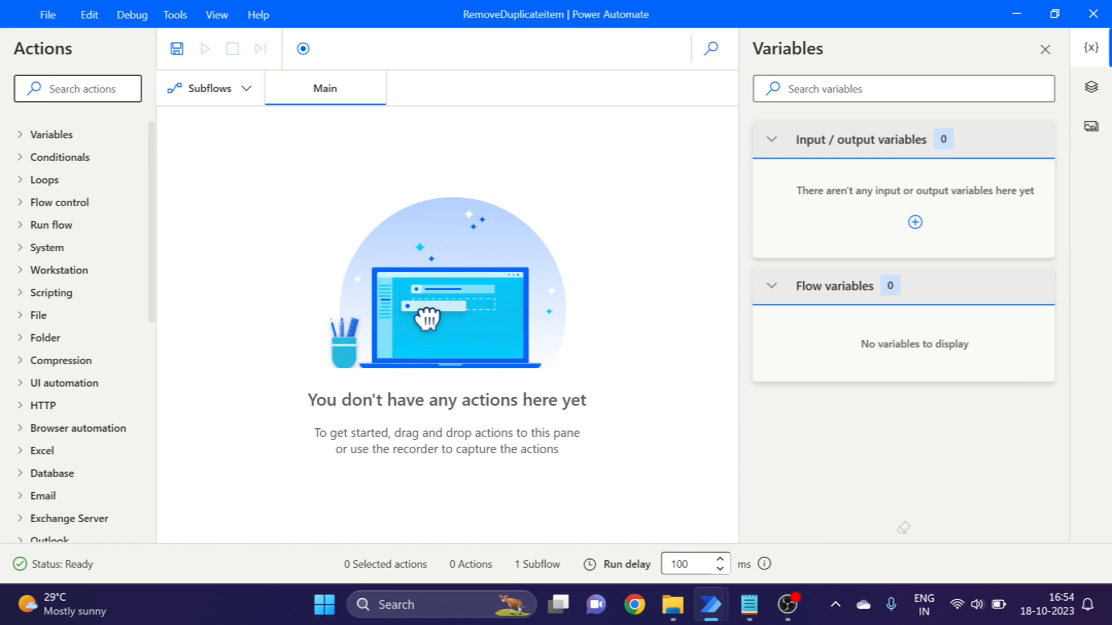
type("B")
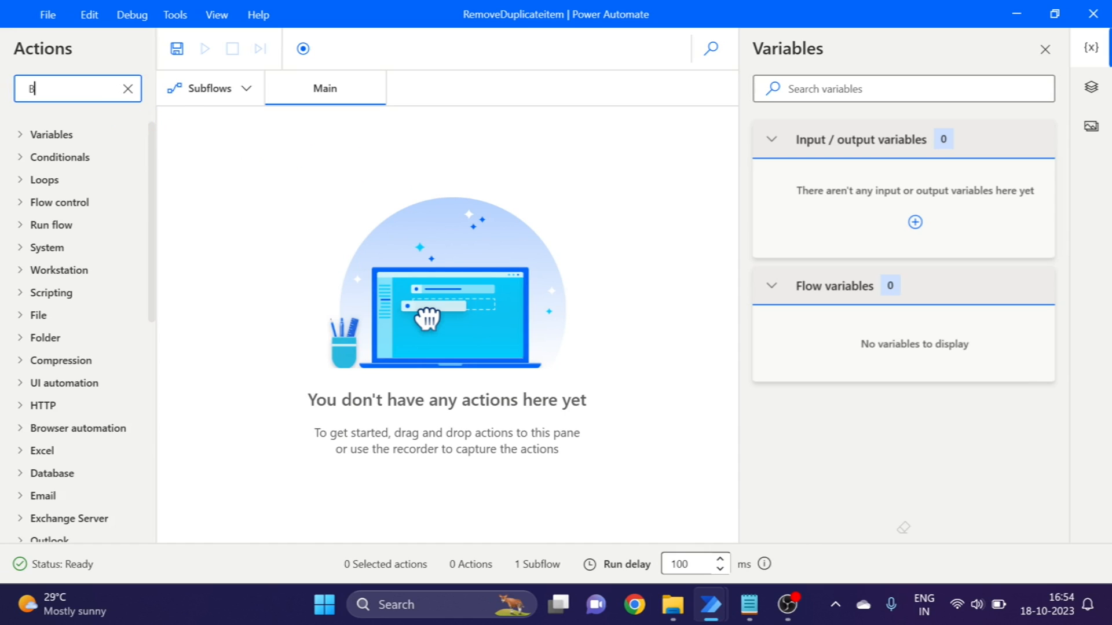
type("Vb")
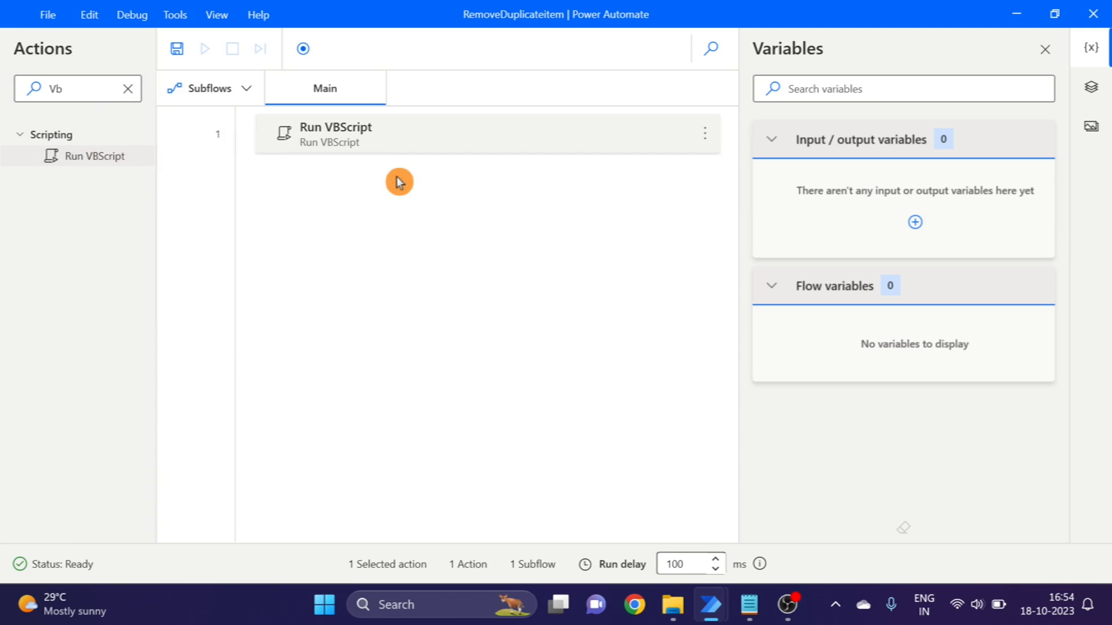
double_click(337, 134)
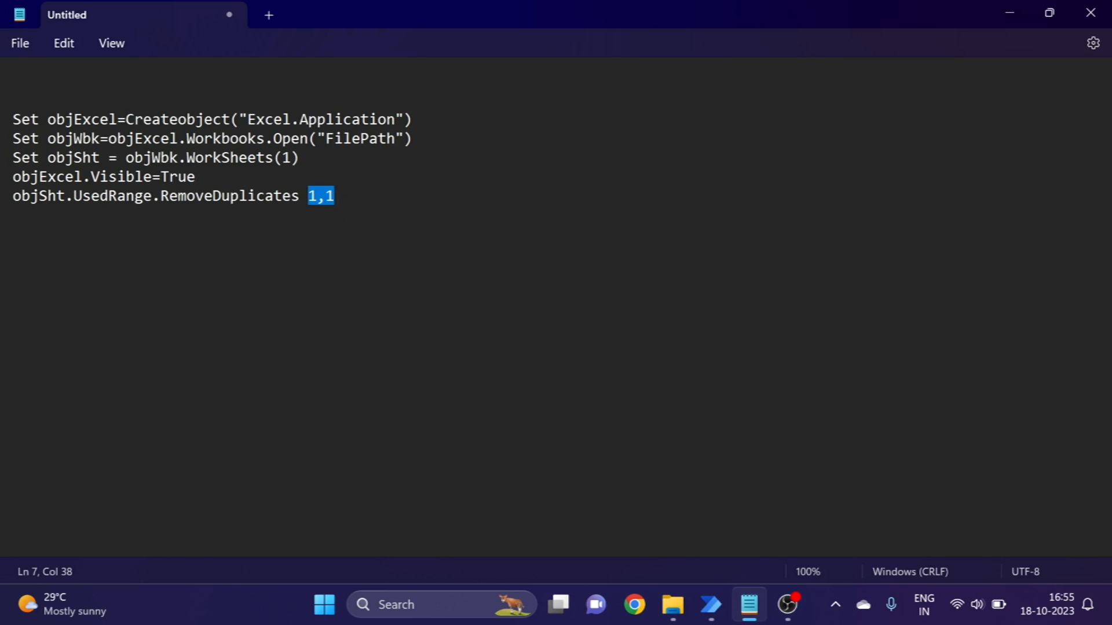
- Compare the InputData sheet and Notepad script, then return to the Run VBScript settings
left_click(792, 604)
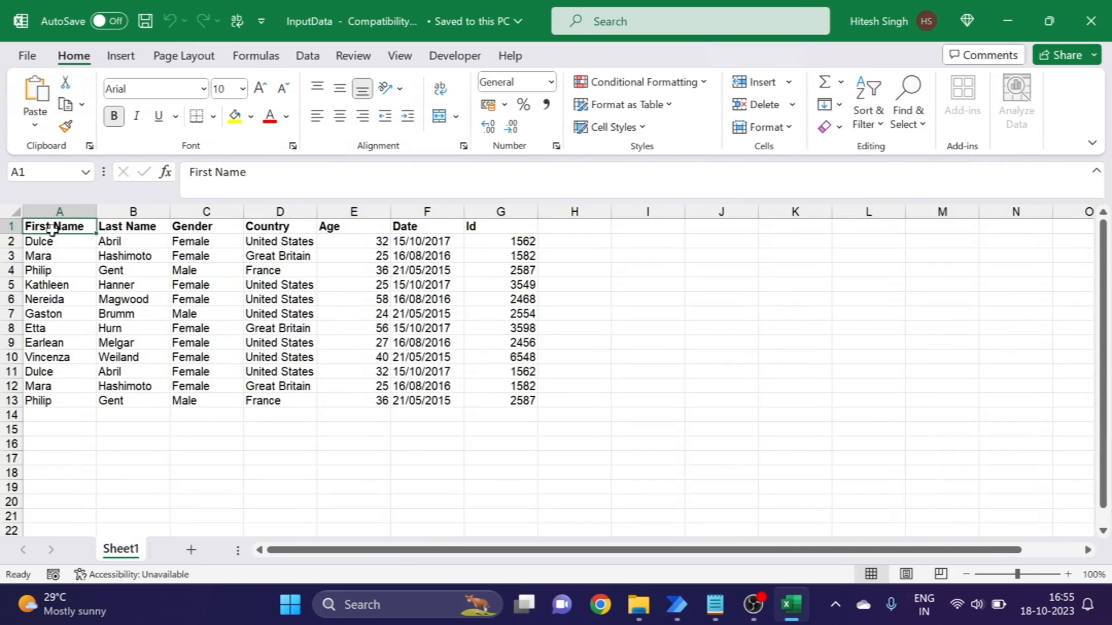
mouse_move(56, 243)
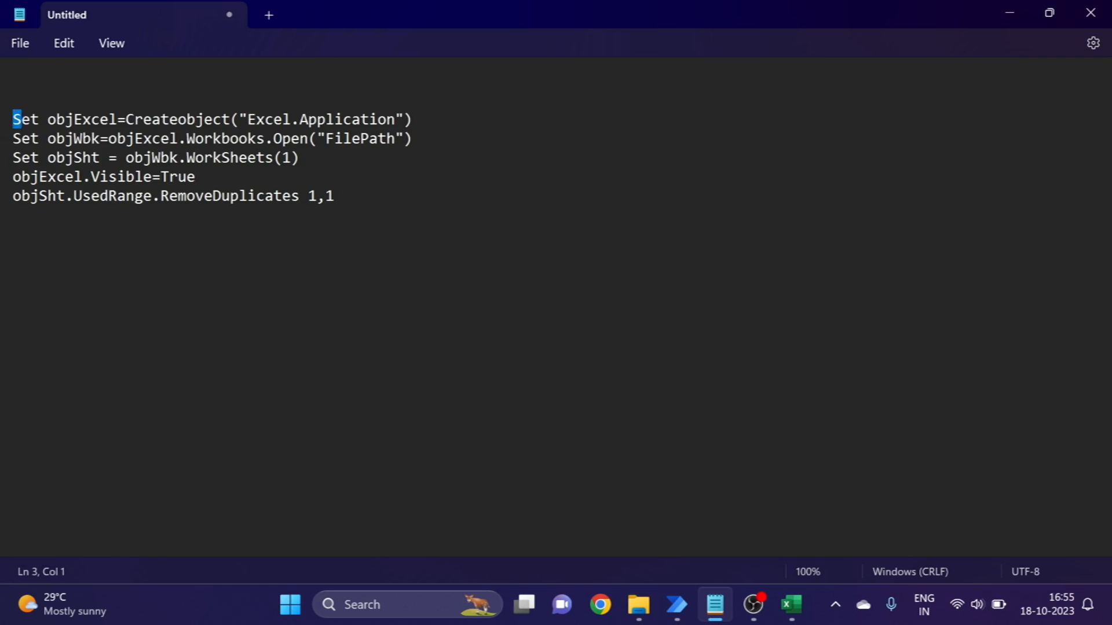
left_click(335, 196)
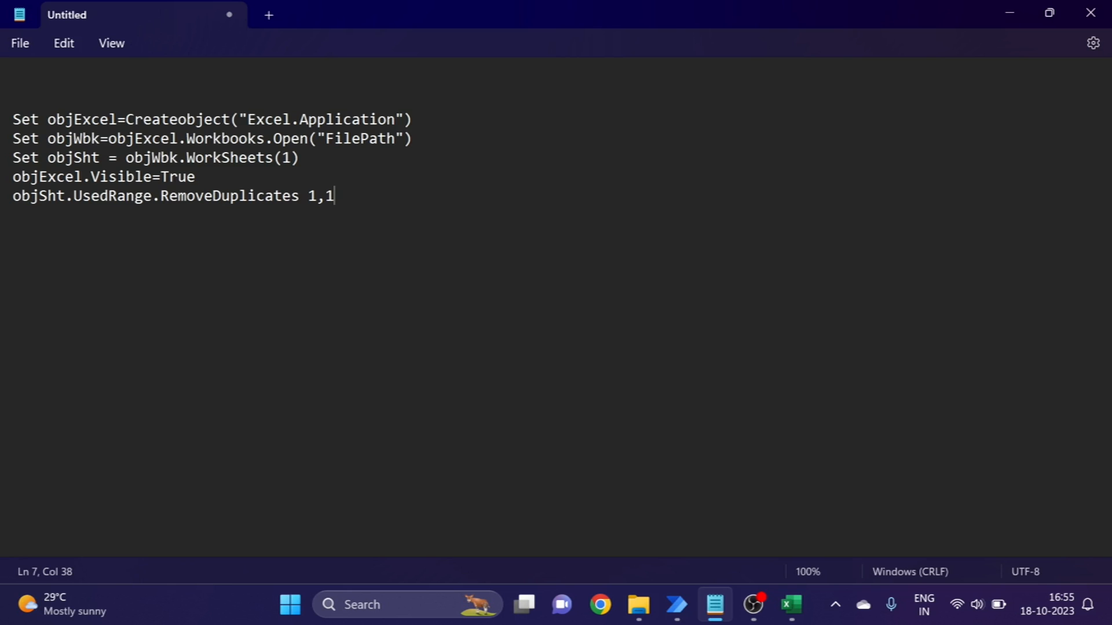
left_click(676, 604)
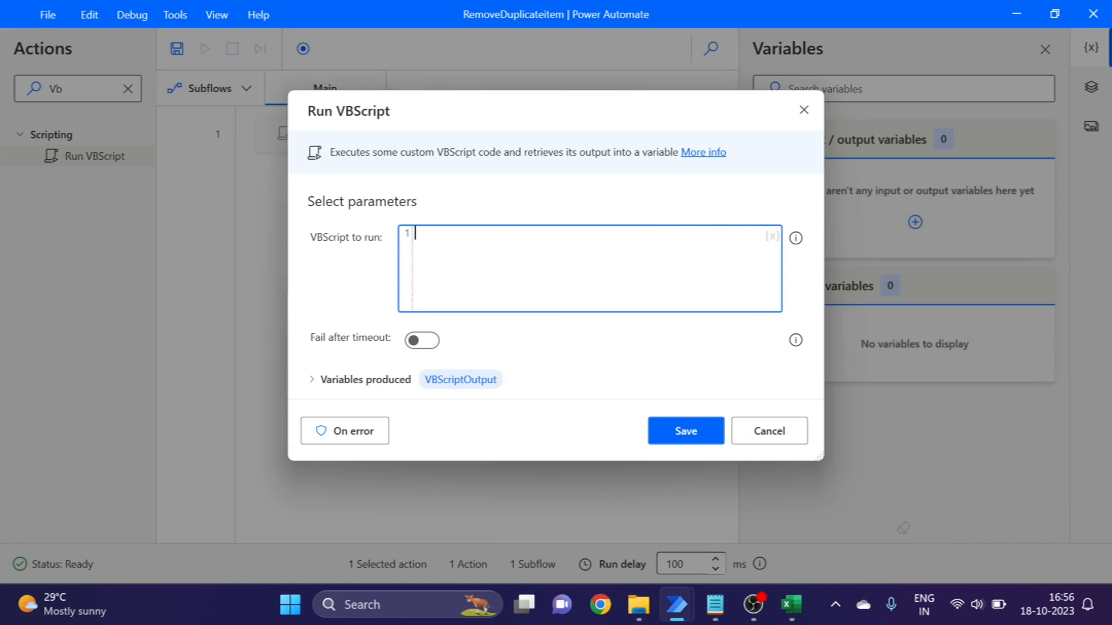
- Enter the Excel.Application script with the F:\...\InputData.xls path in Workbooks.Open and enlarge the editor
type("Set objExcel=Createobject(\"Excel.Application\")")
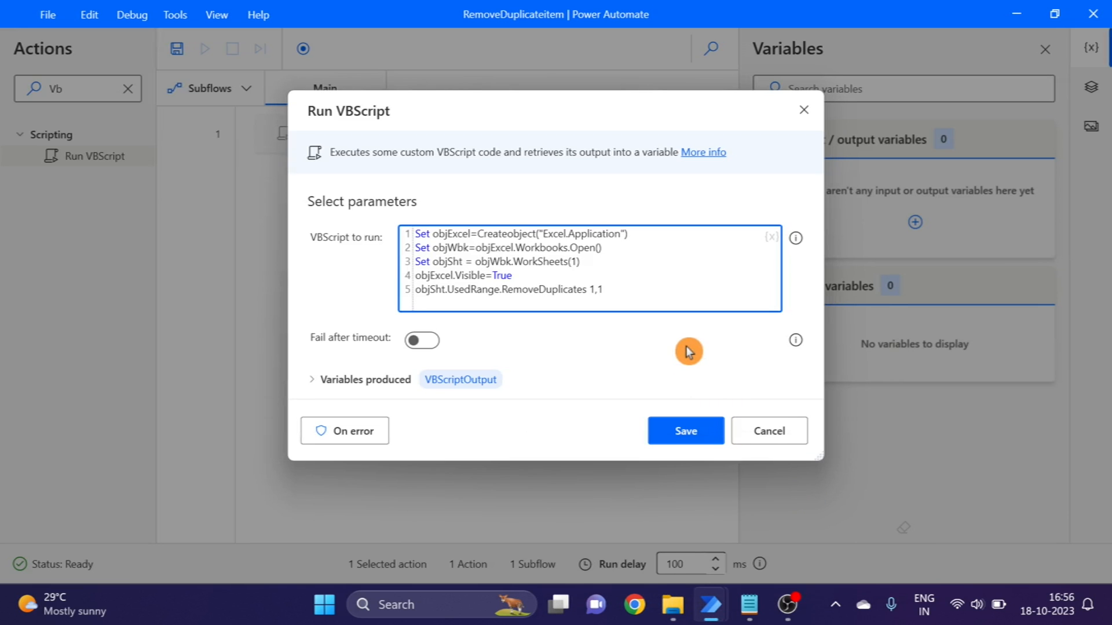
type("\"F:\\Tutorials\\Power Automate\\FilteronExcelColumn\\InputData.xls\"")
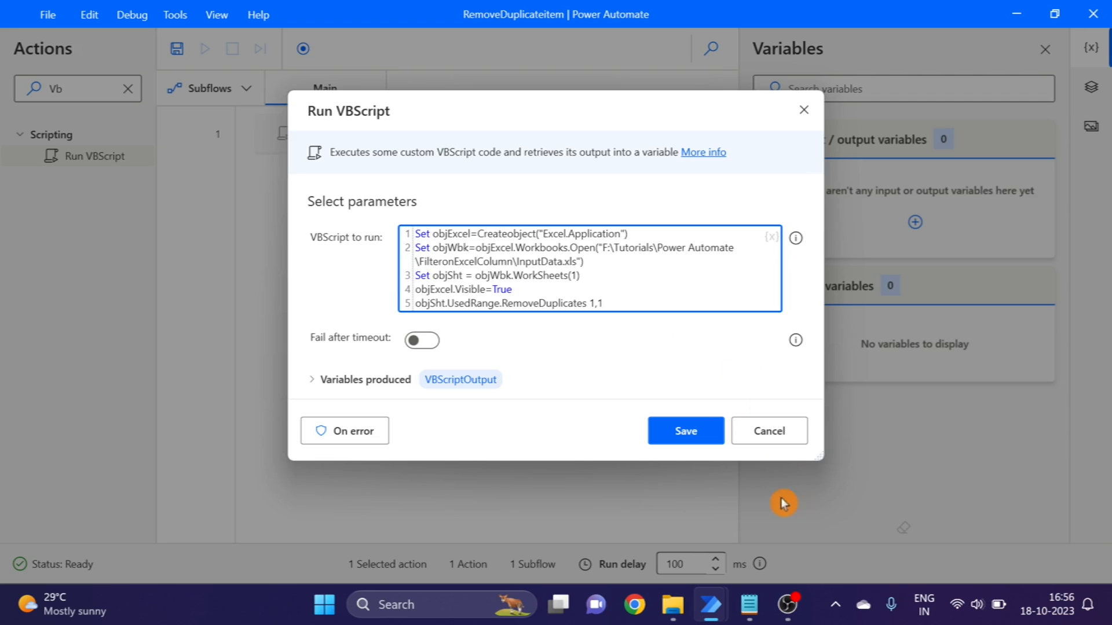
left_click_drag(819, 454, 961, 571)
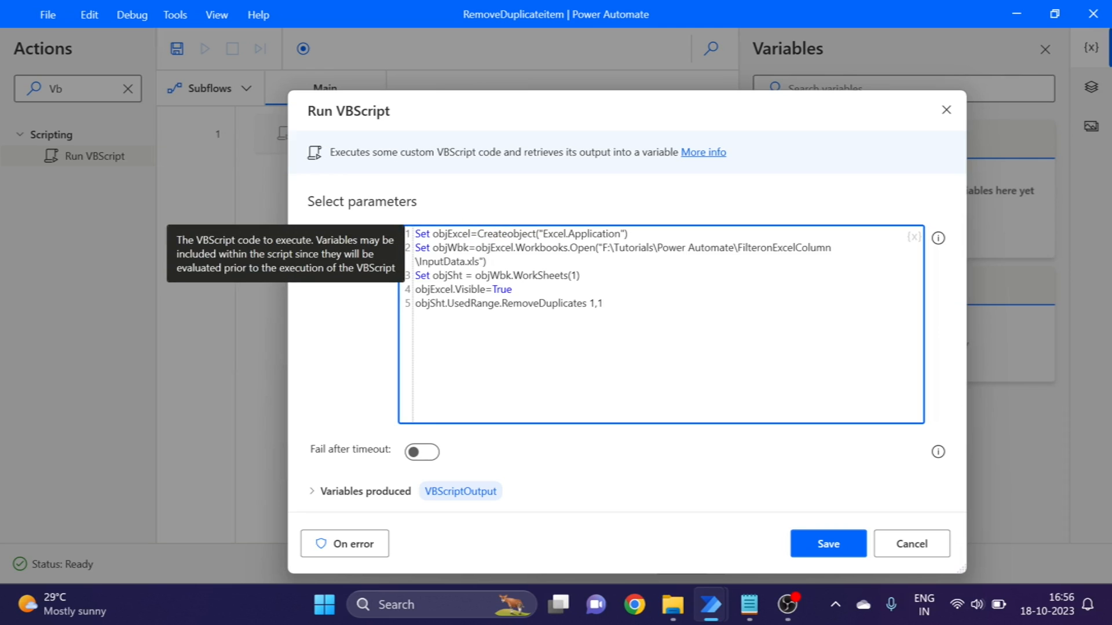
mouse_move(401, 290)
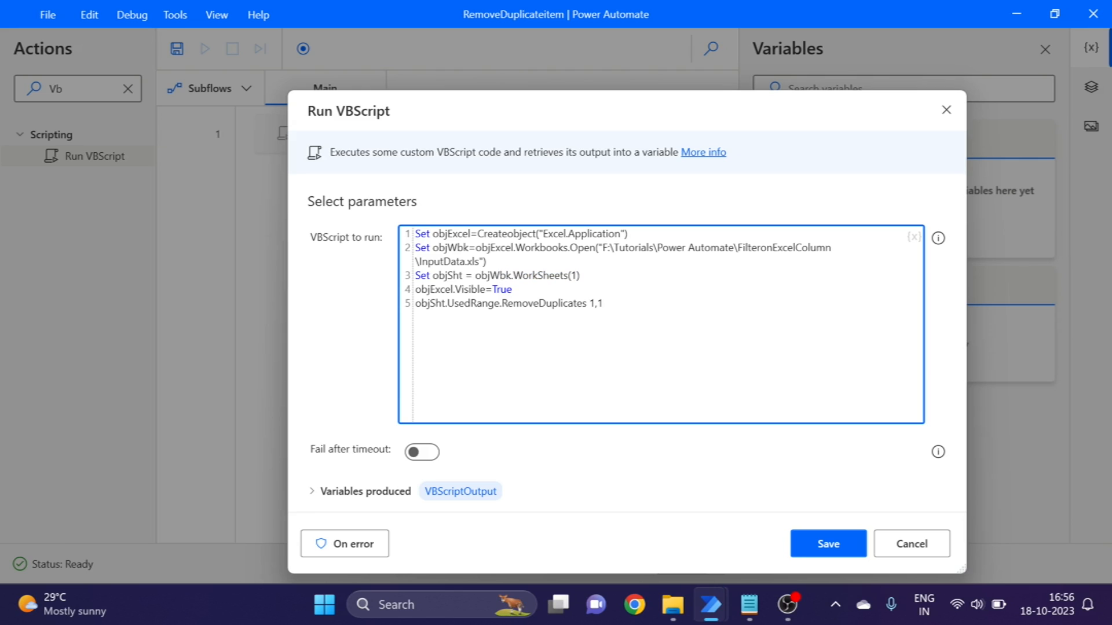
- Check the RemoveDuplicates line and save the Run VBScript action
double_click(502, 303)
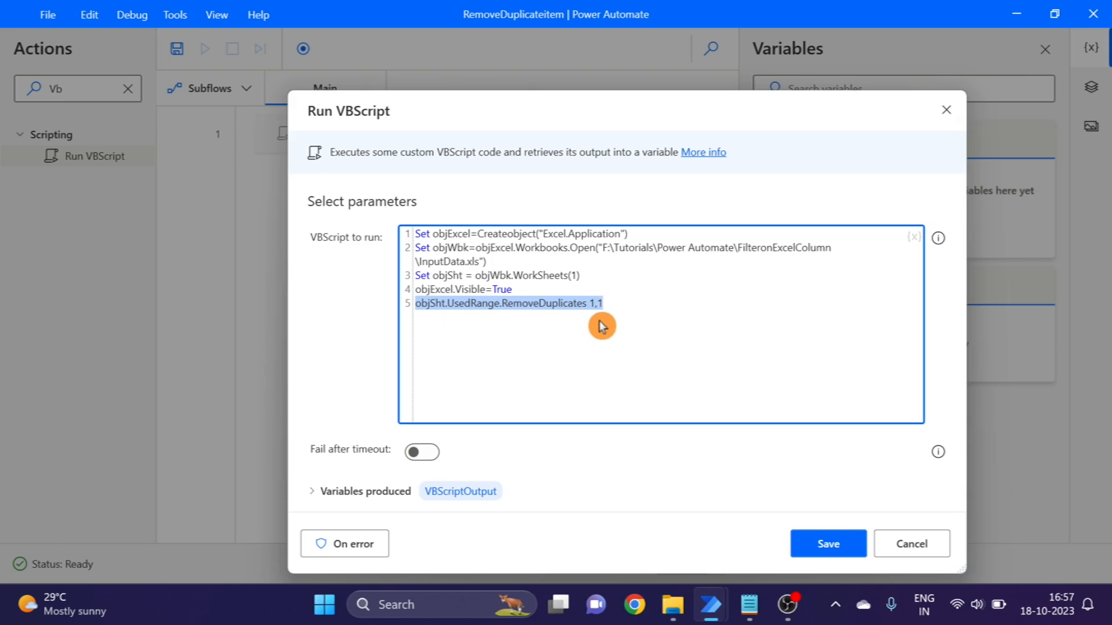
left_click(828, 544)
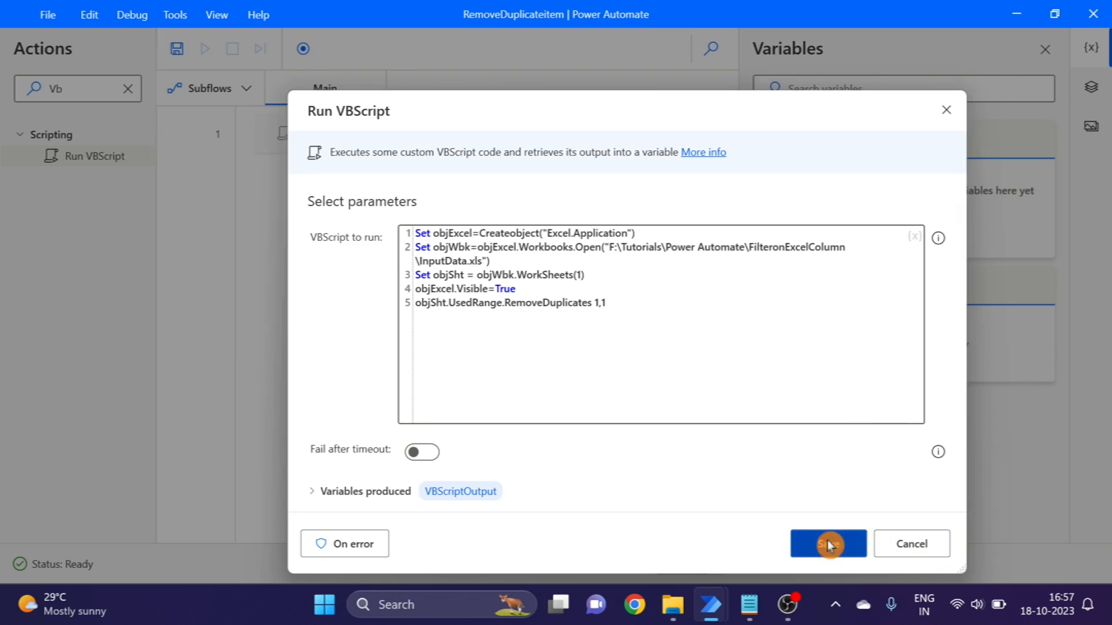
left_click(828, 544)
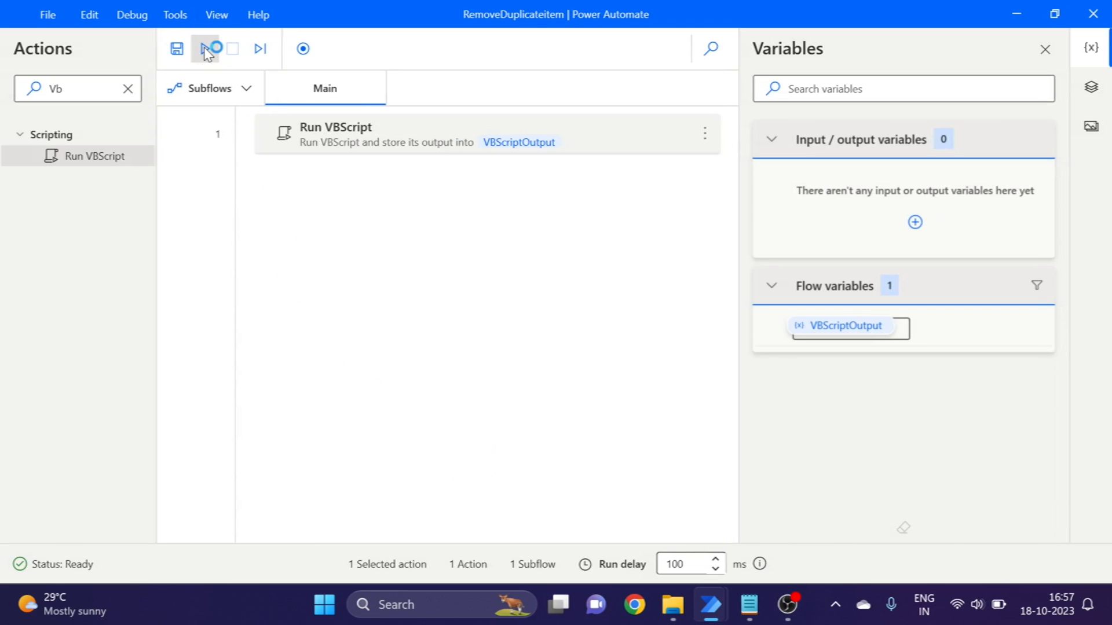
- Run the RemoveDuplicateitem flow and wait while it shows Running
left_click(204, 48)
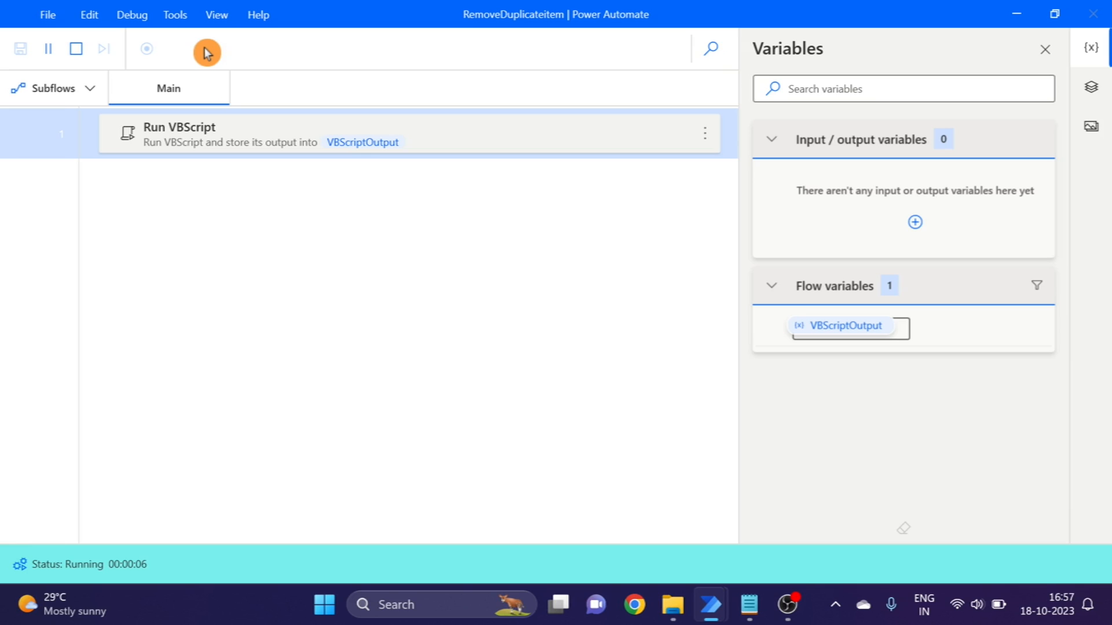
left_click(206, 50)
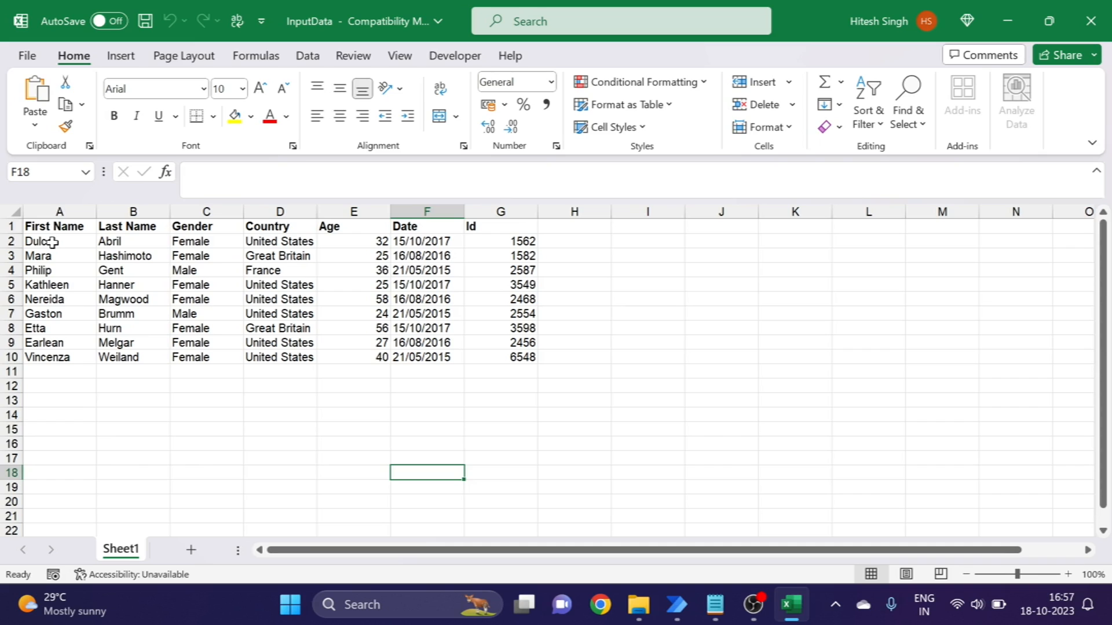
- Confirm Dulce and the nine unique rows remain in Excel, then return to the Ready flow
left_click(41, 240)
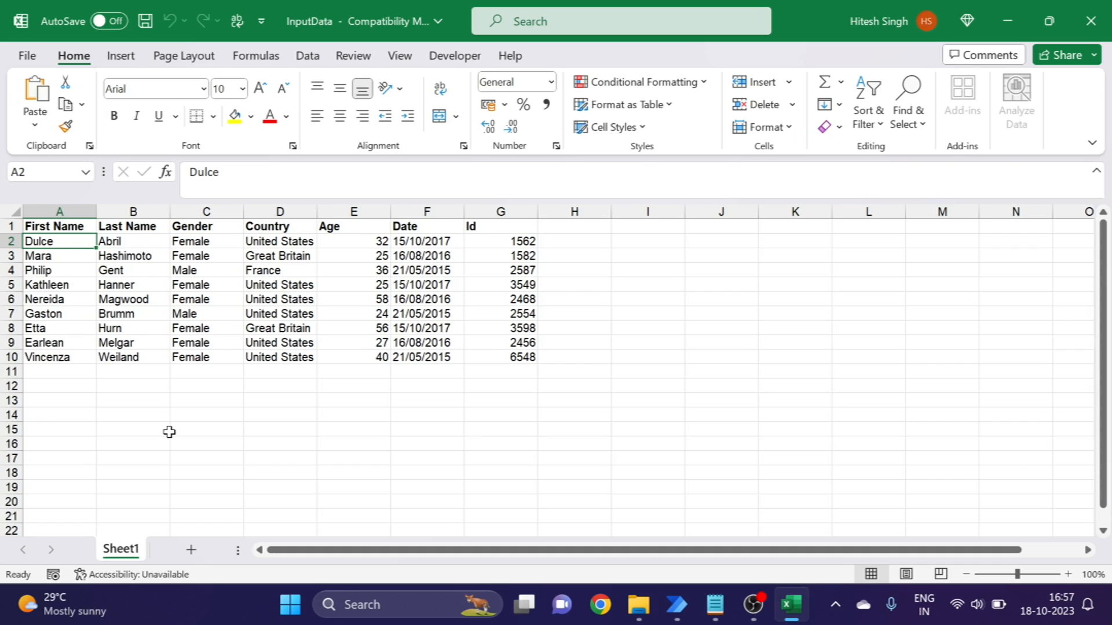
left_click(678, 604)
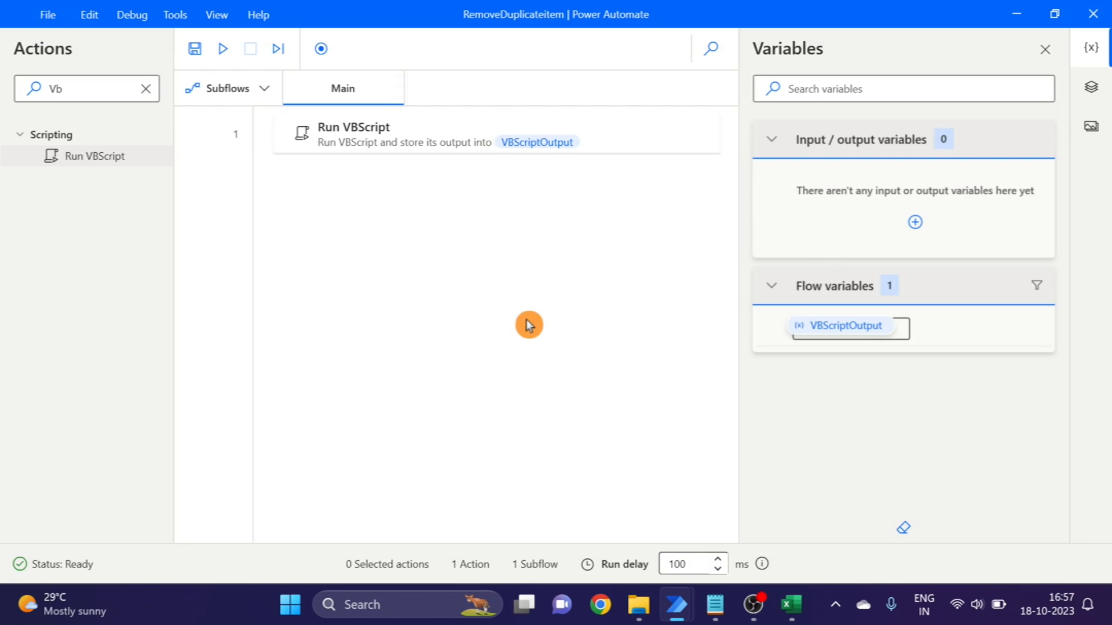